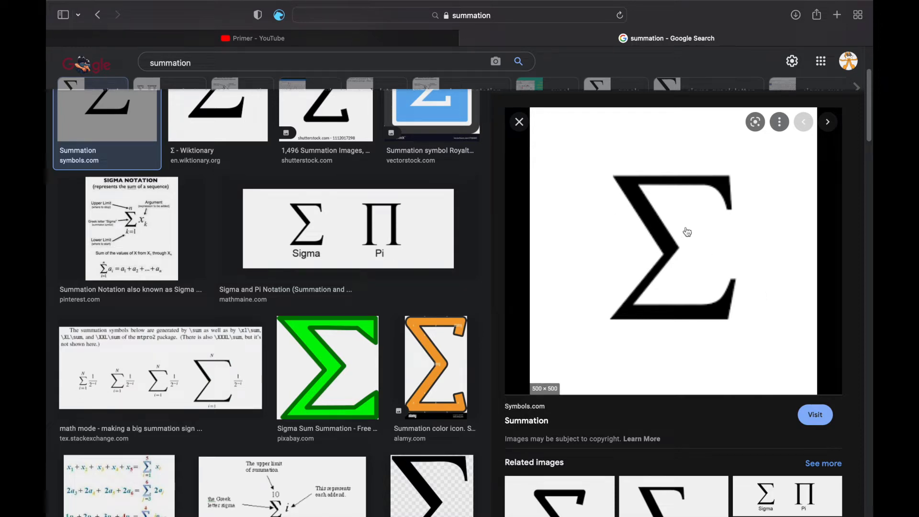
mouse_move(599, 172)
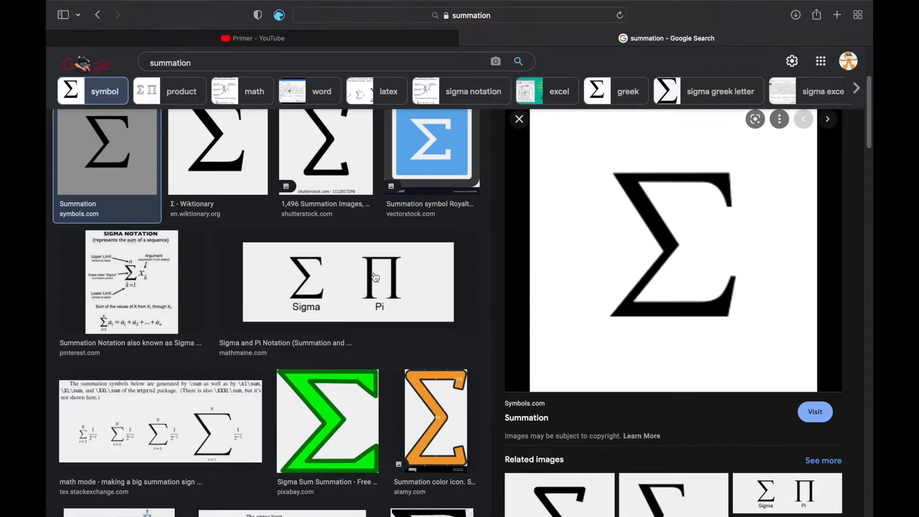
scroll(down, 3)
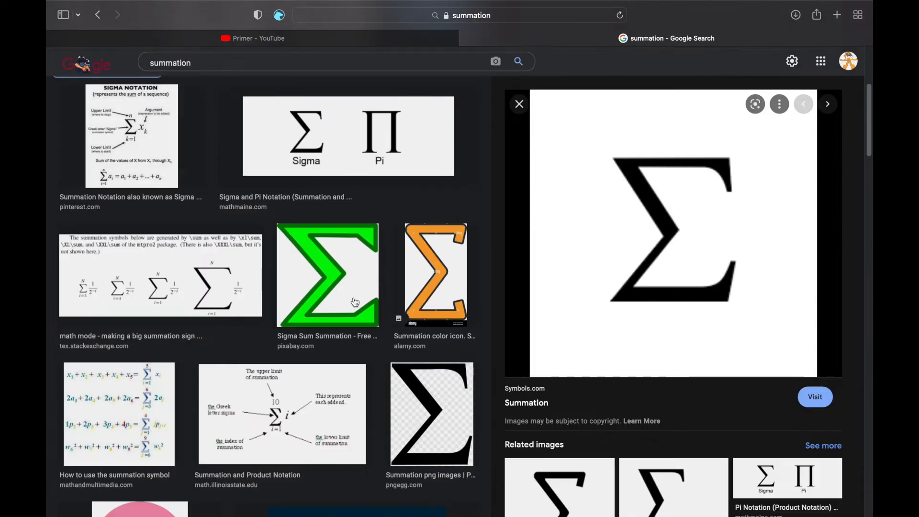
mouse_move(366, 318)
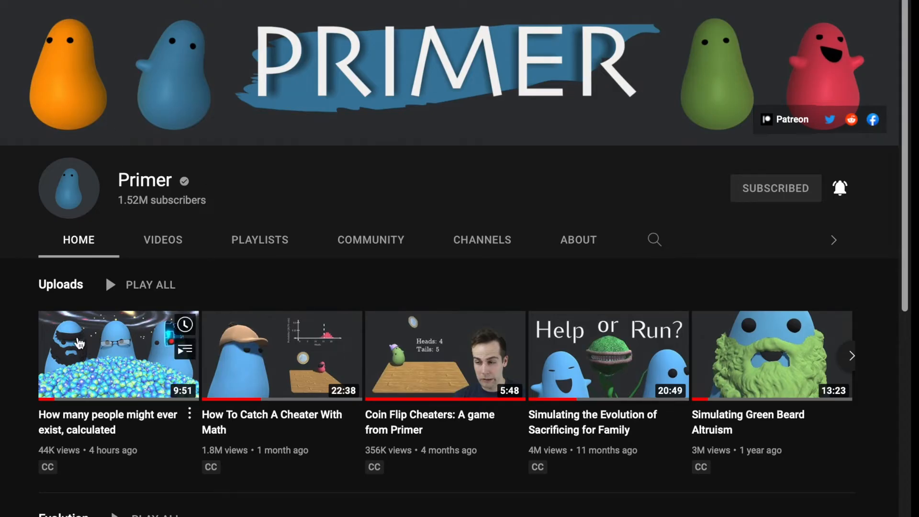
mouse_move(777, 206)
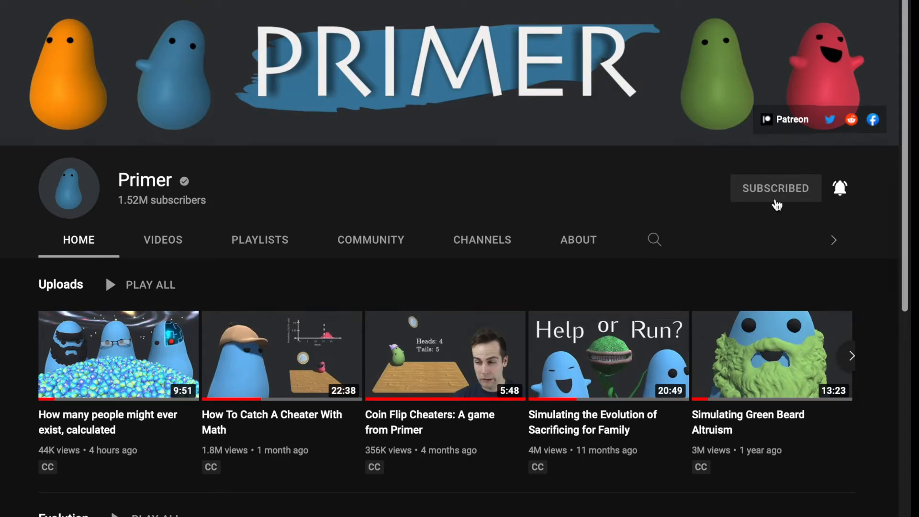
mouse_move(777, 205)
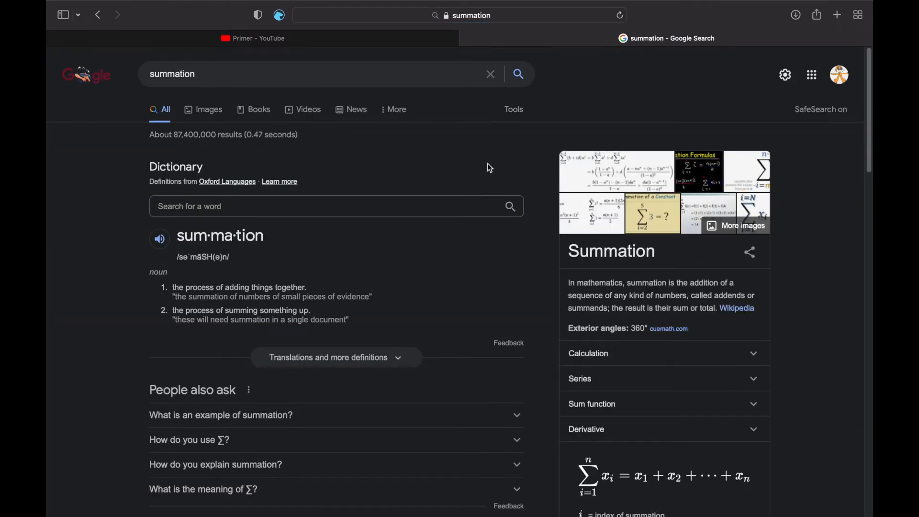
mouse_move(588, 139)
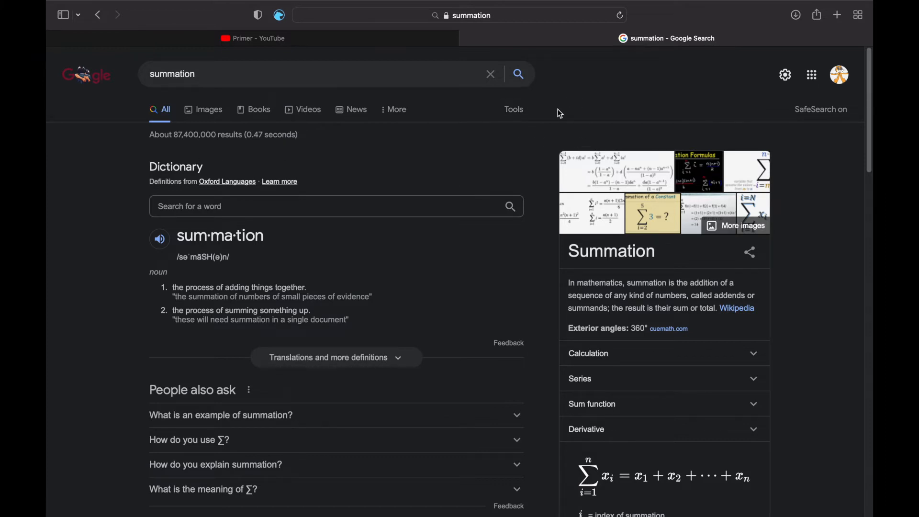
mouse_move(144, 161)
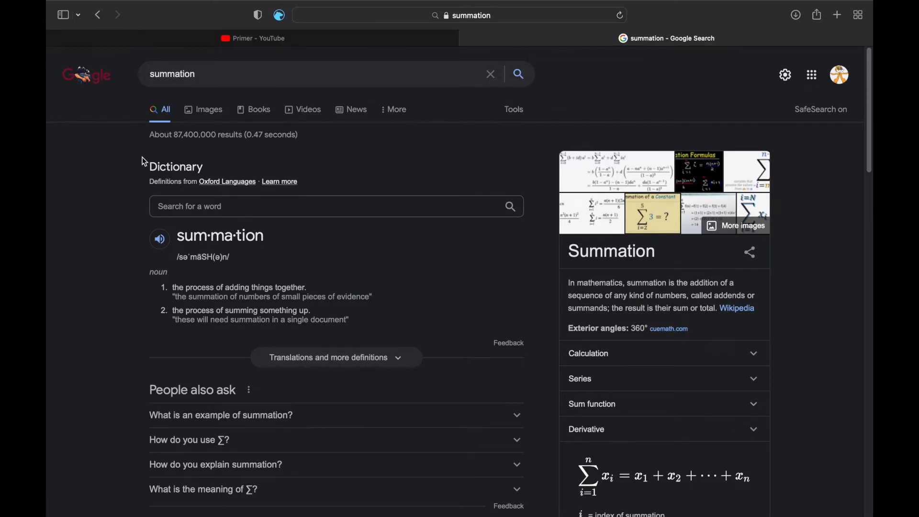
mouse_move(628, 285)
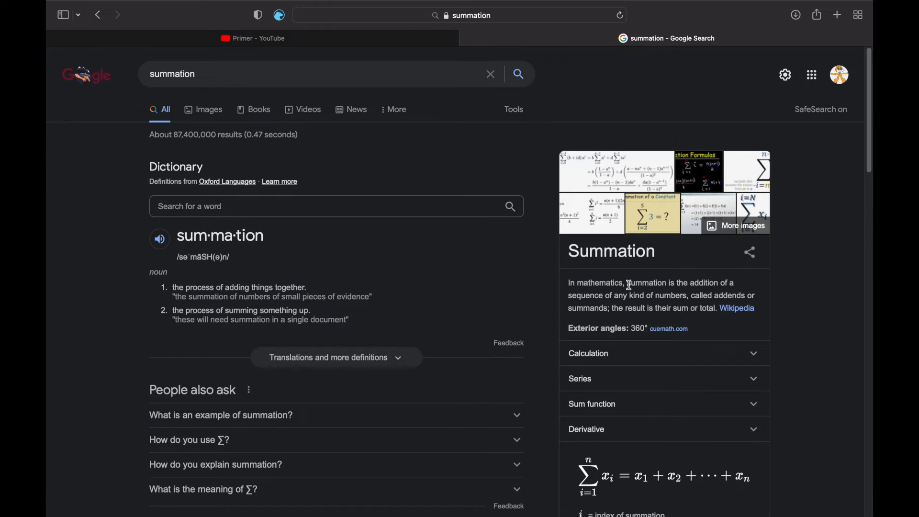
mouse_move(498, 167)
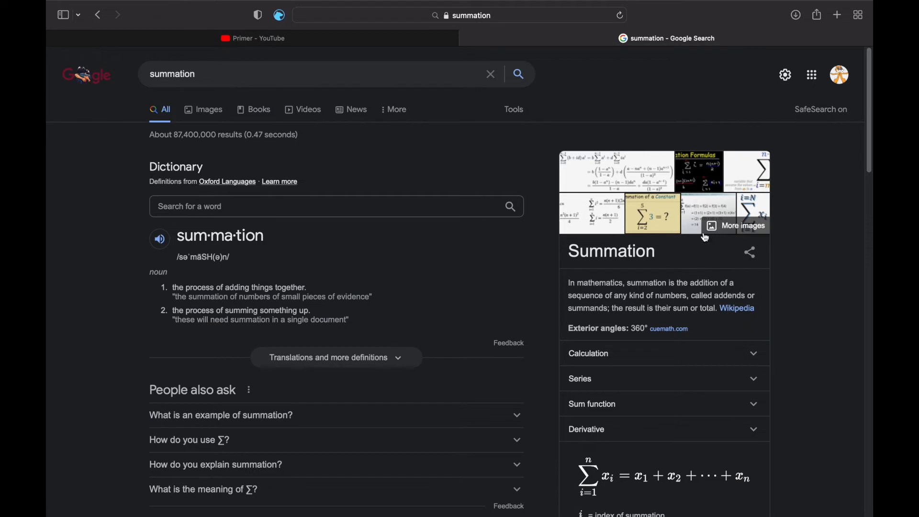
mouse_move(383, 292)
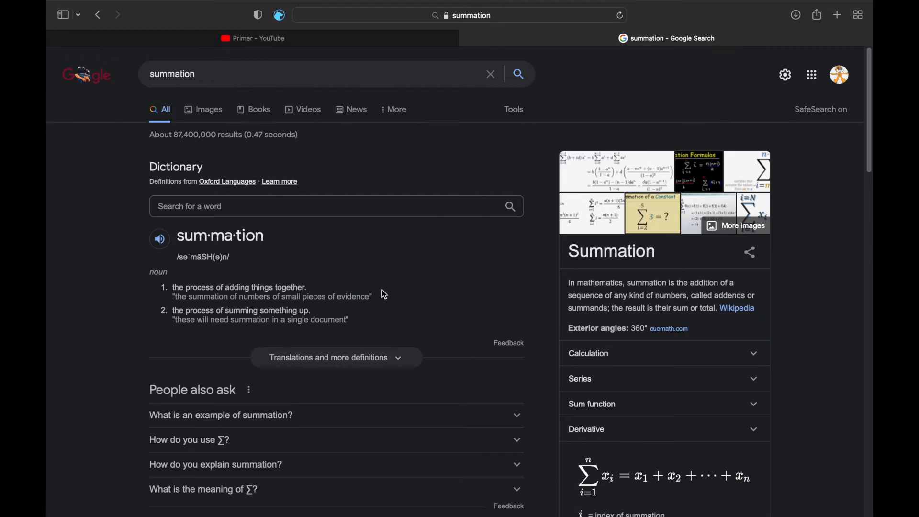
mouse_move(598, 309)
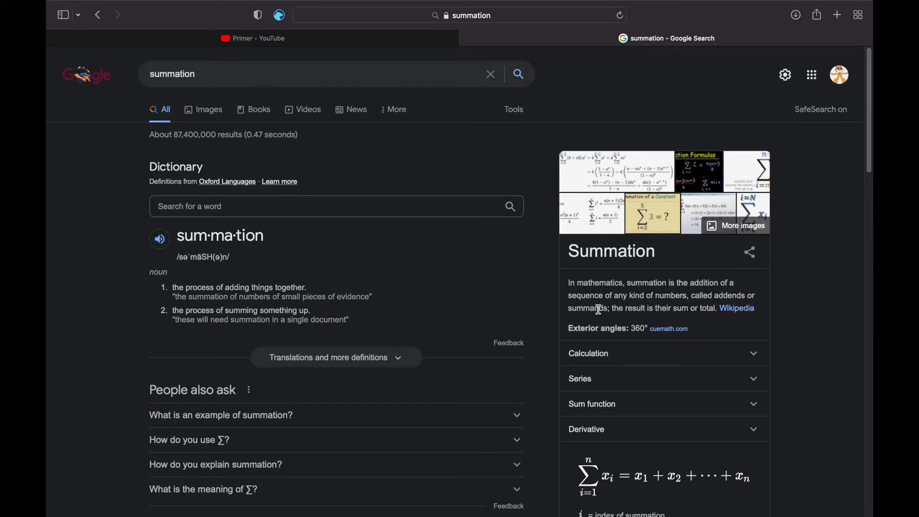
mouse_move(349, 254)
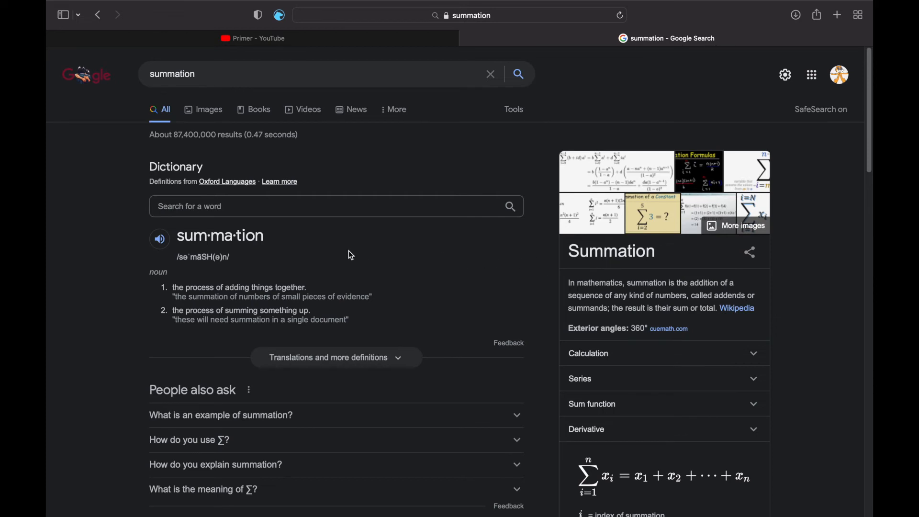
scroll(down, 3)
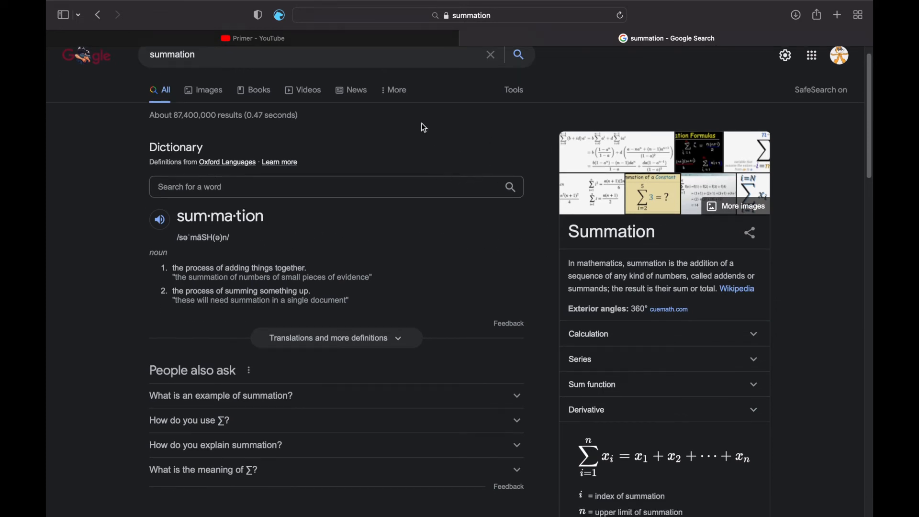
mouse_move(170, 270)
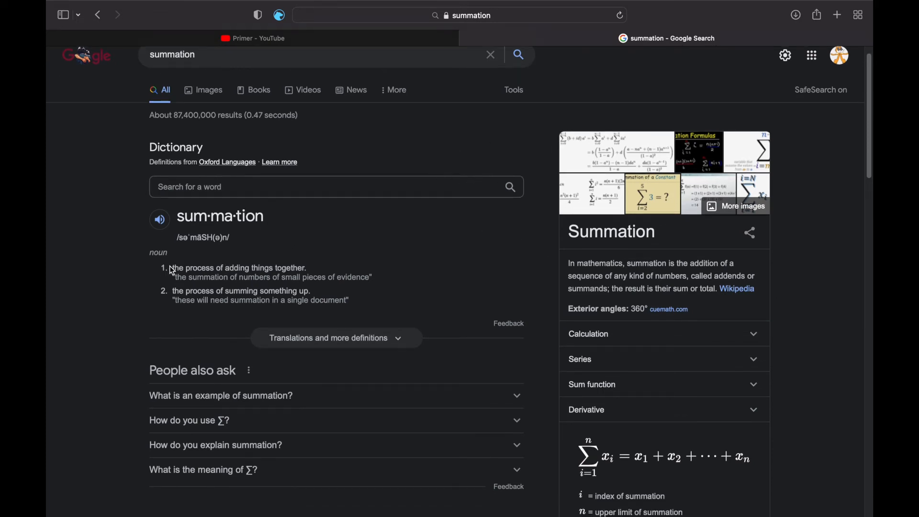